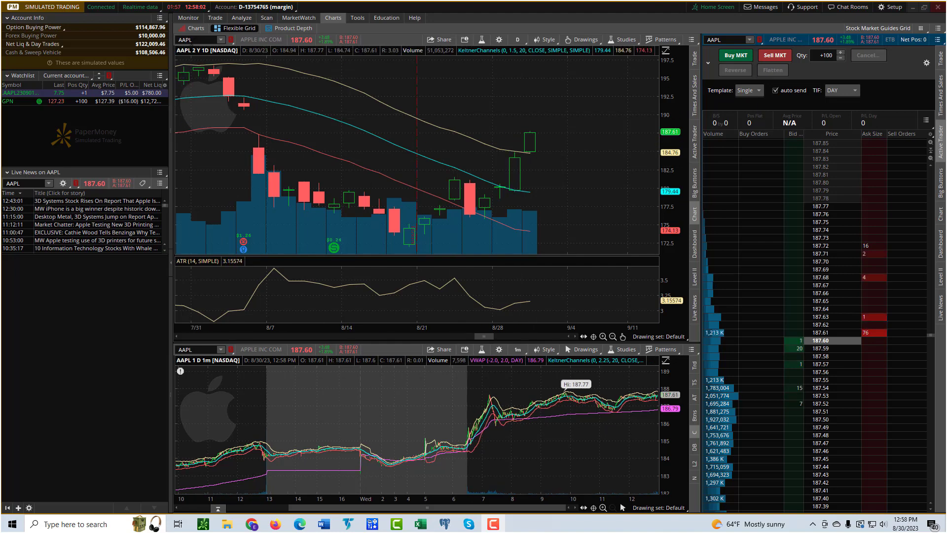
mouse_move(504, 184)
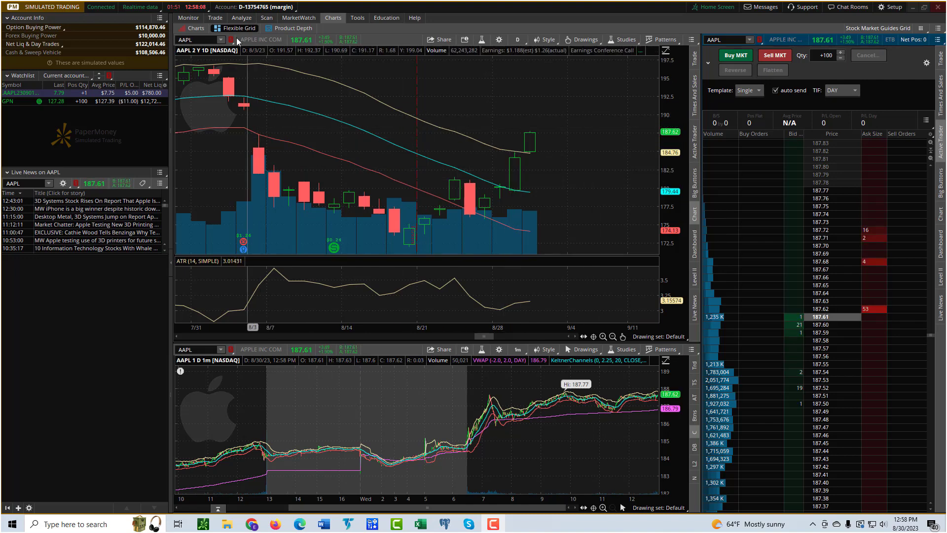
Switch to the Trade tab to show AAPL's quote and held Sep 23 180 call.
left_click(215, 18)
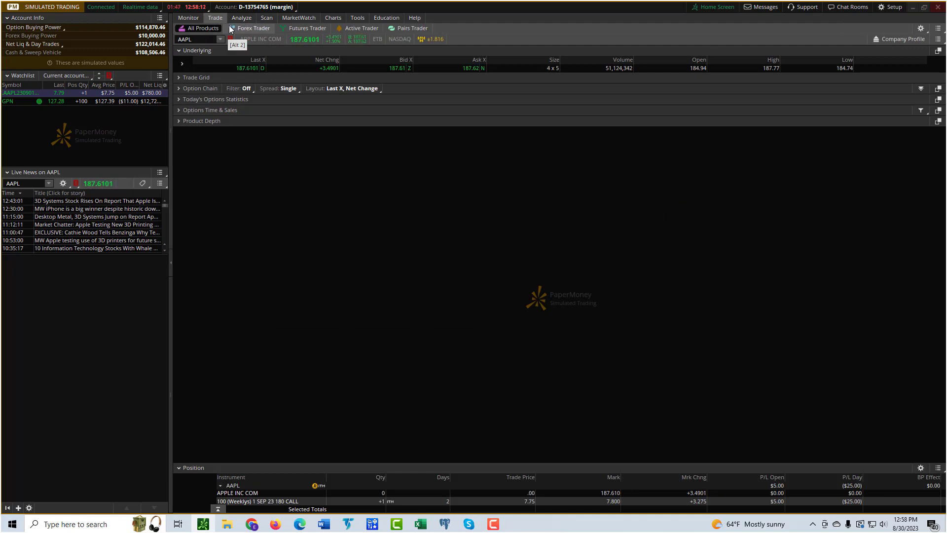
mouse_move(199, 53)
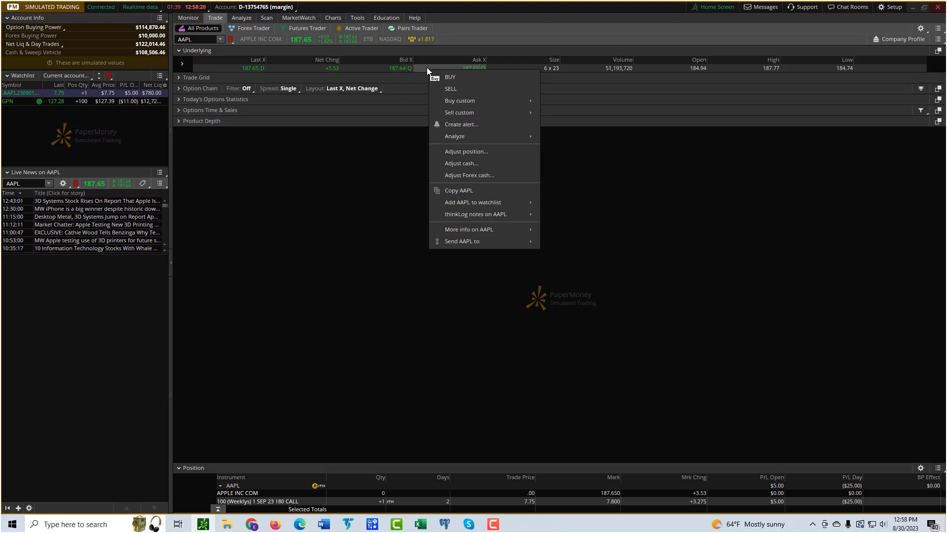
mouse_move(473, 76)
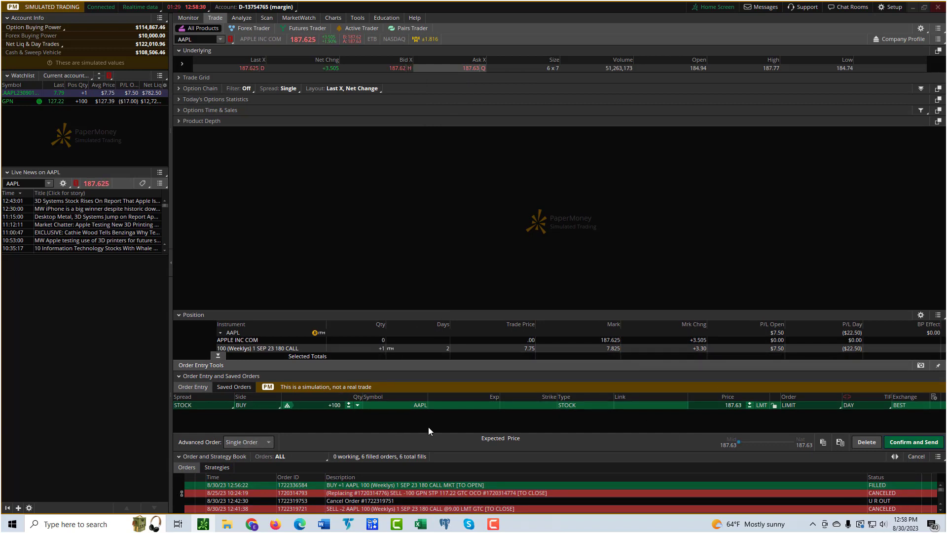
mouse_move(643, 420)
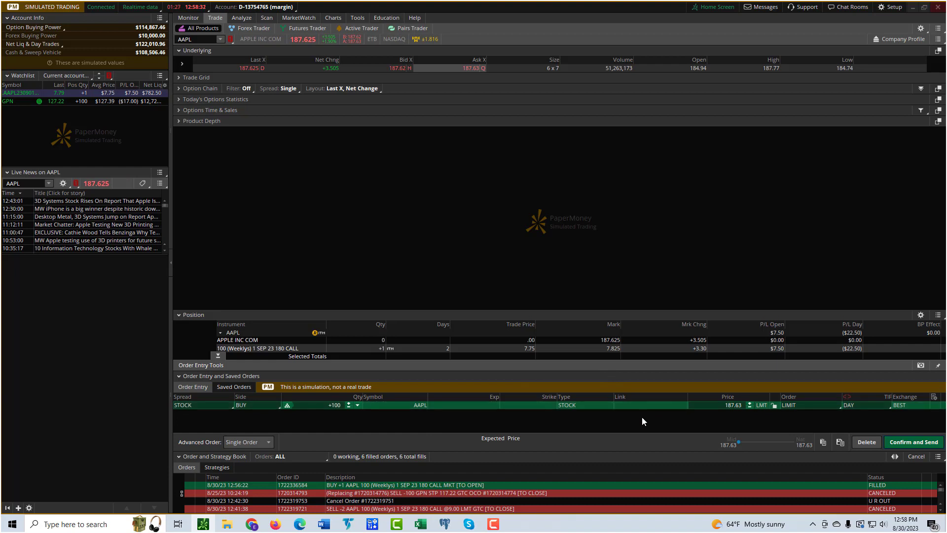
mouse_move(936, 414)
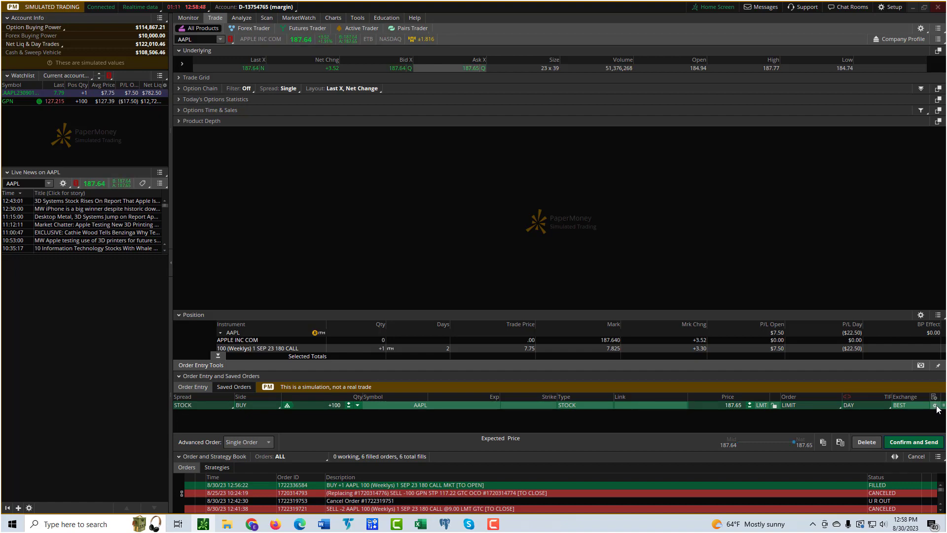
left_click(937, 404)
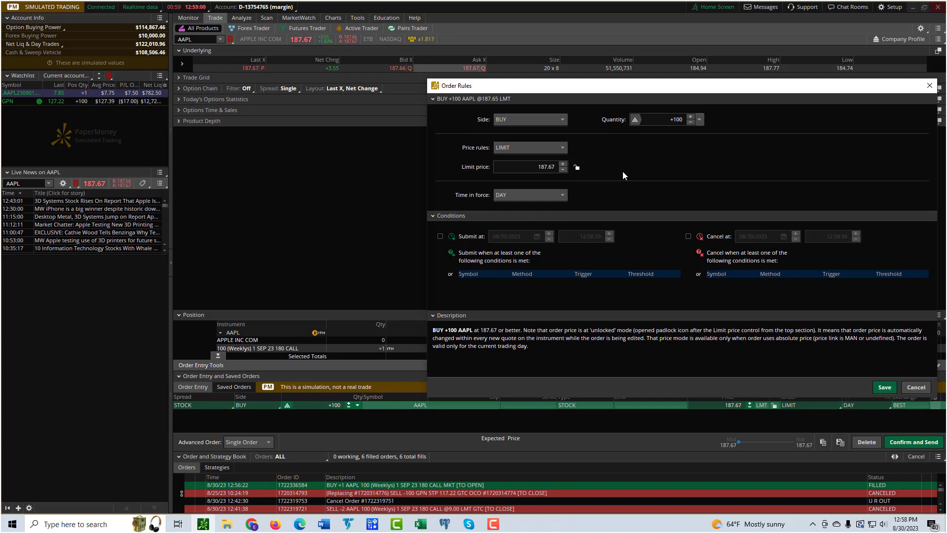
mouse_move(536, 283)
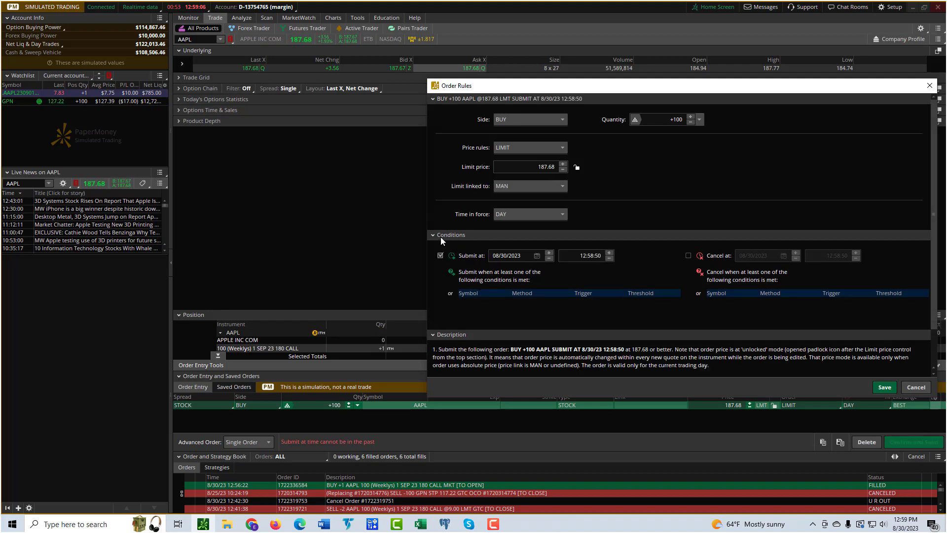
left_click(440, 255)
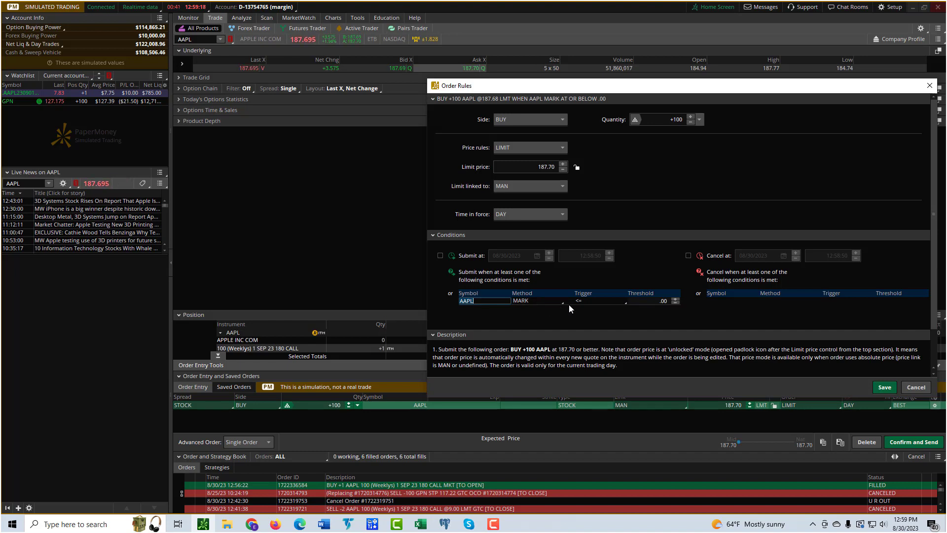
left_click(536, 300)
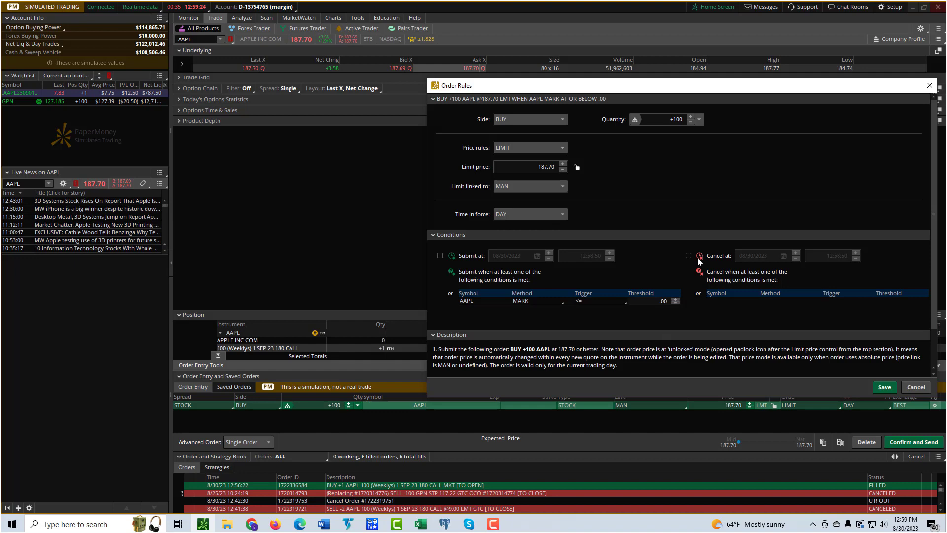
mouse_move(904, 101)
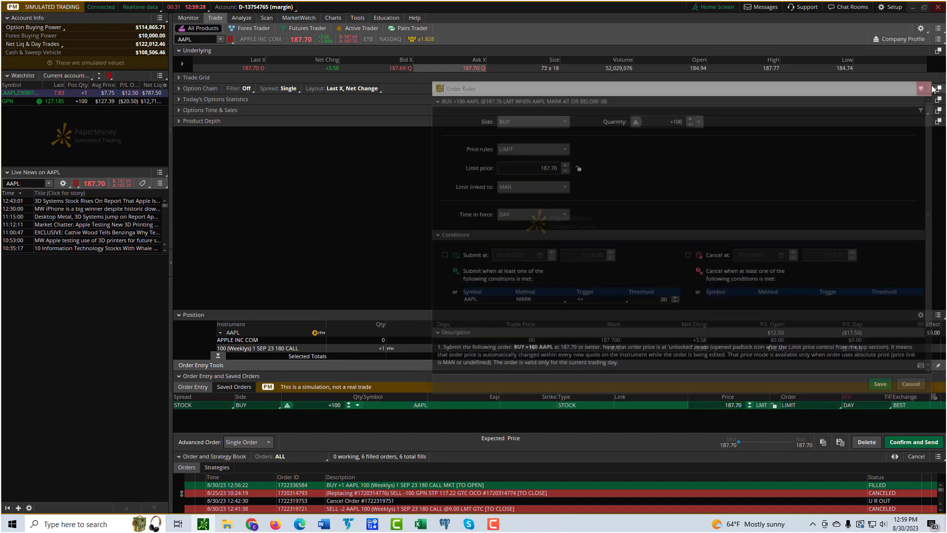
Discard the order rules and expand AAPL's option chain to the 1 SEP 23 weeklies.
left_click(920, 88)
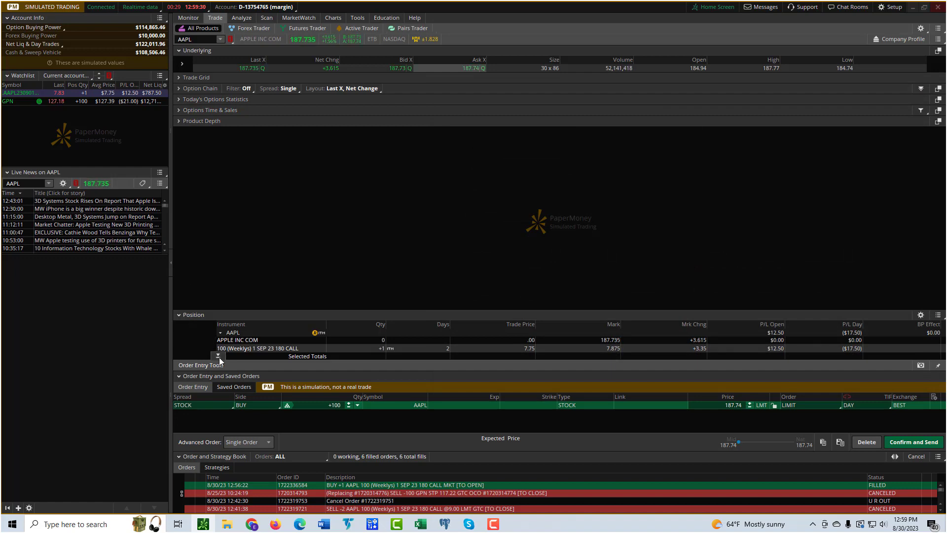
left_click(178, 89)
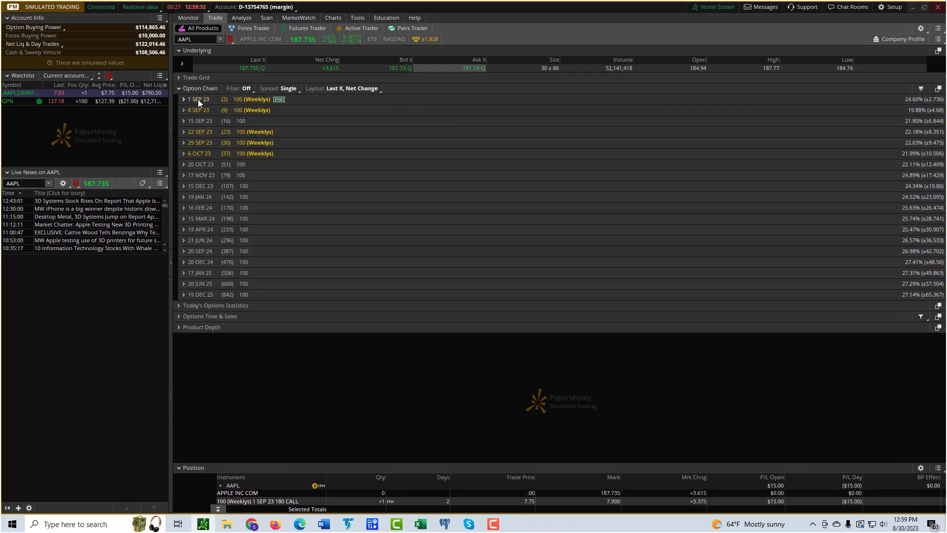
left_click(184, 99)
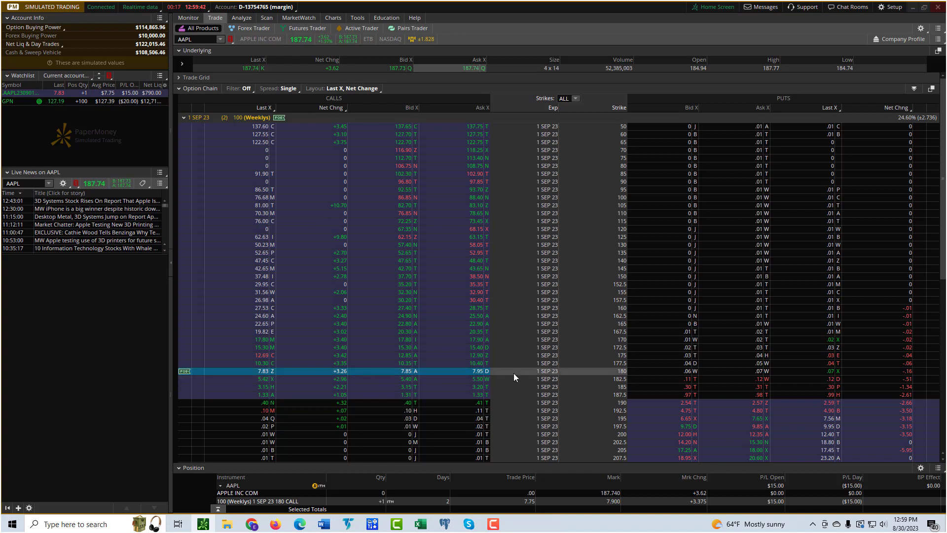
mouse_move(611, 375)
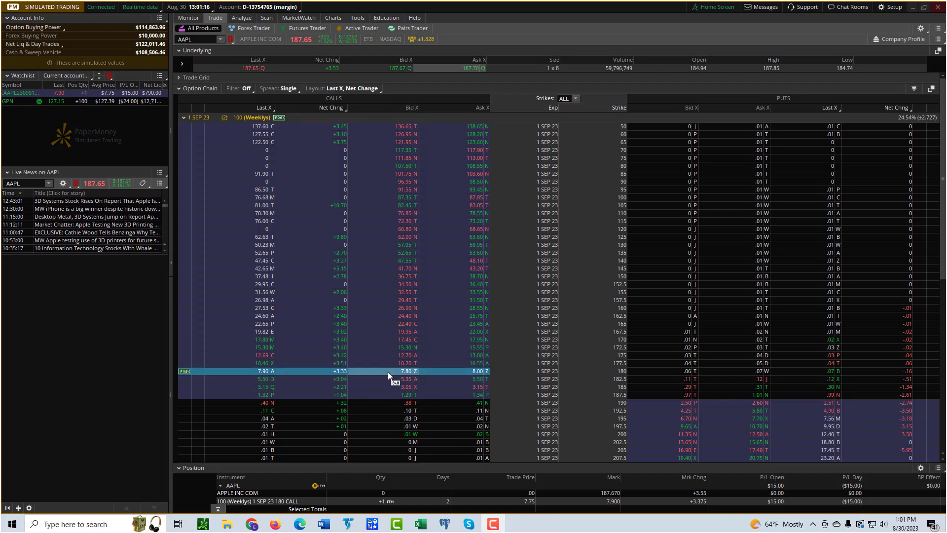
mouse_move(390, 376)
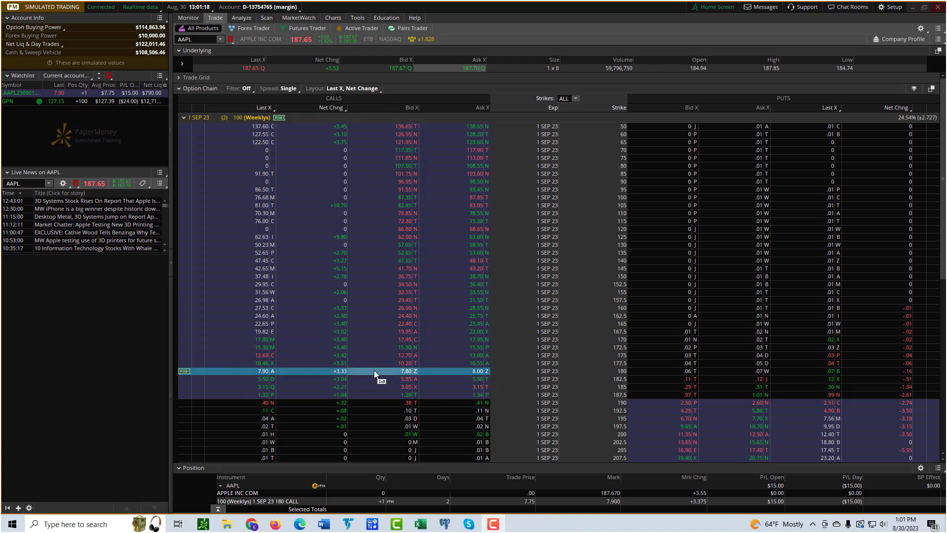
Bring up trade actions for the AAPL 1 SEP 23 180 call.
right_click(377, 374)
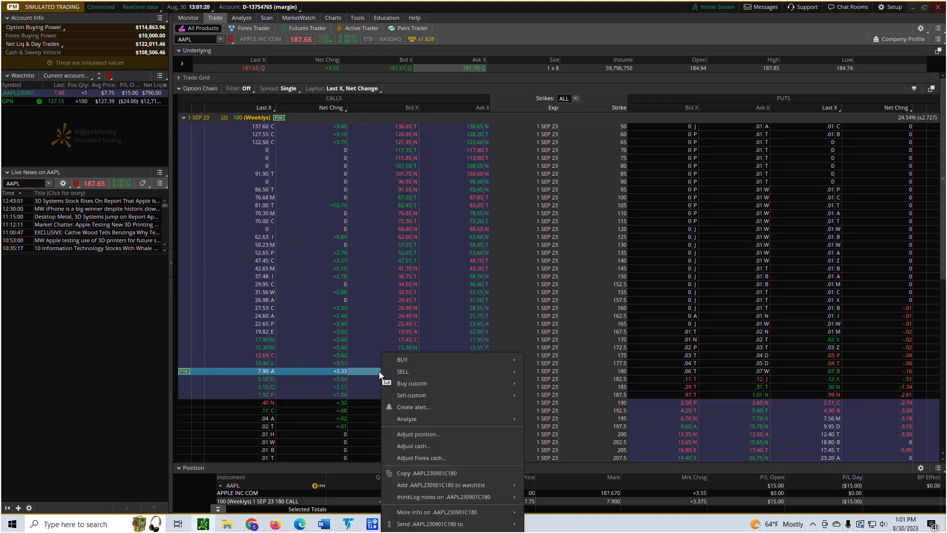
mouse_move(403, 371)
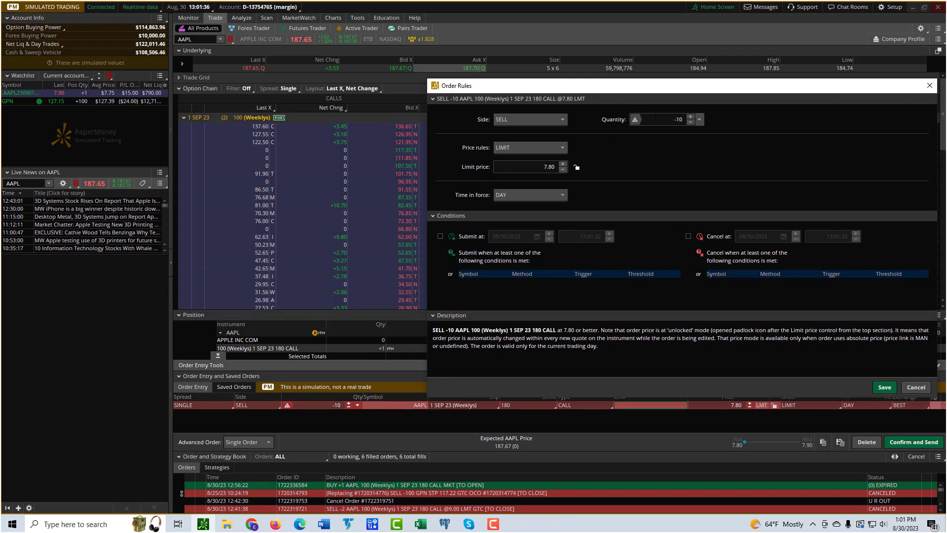
Set the 180 call sell order to one contract, market price, GTC.
left_click(655, 119)
type("-1")
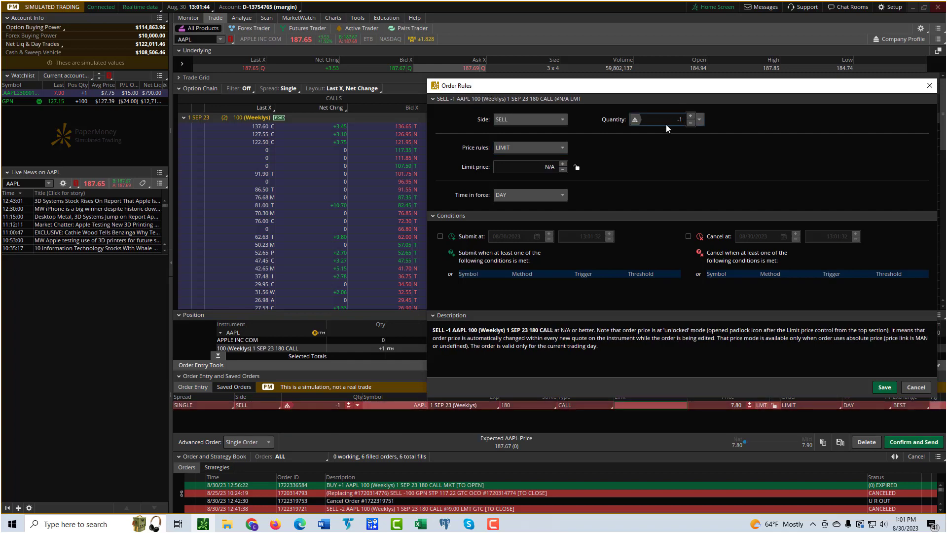
left_click(528, 147)
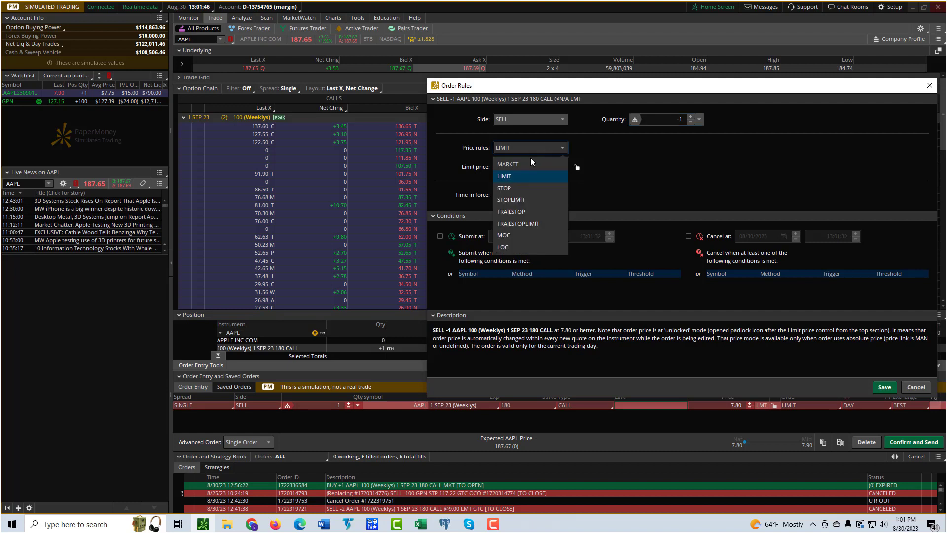
left_click(508, 163)
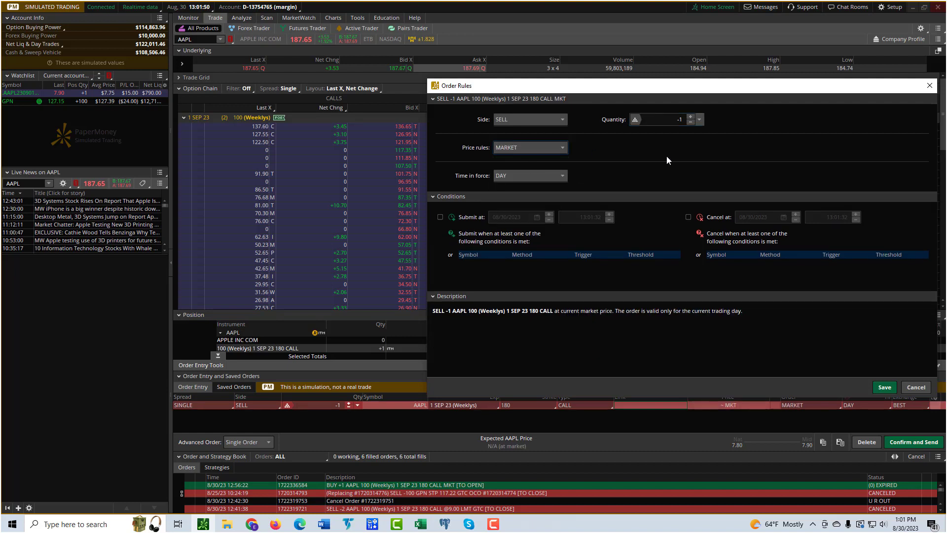
mouse_move(513, 161)
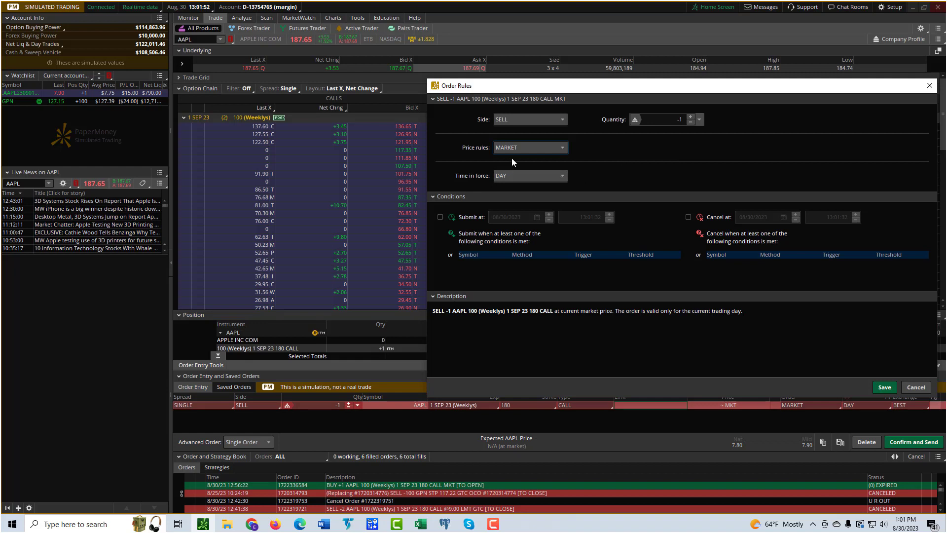
left_click(529, 175)
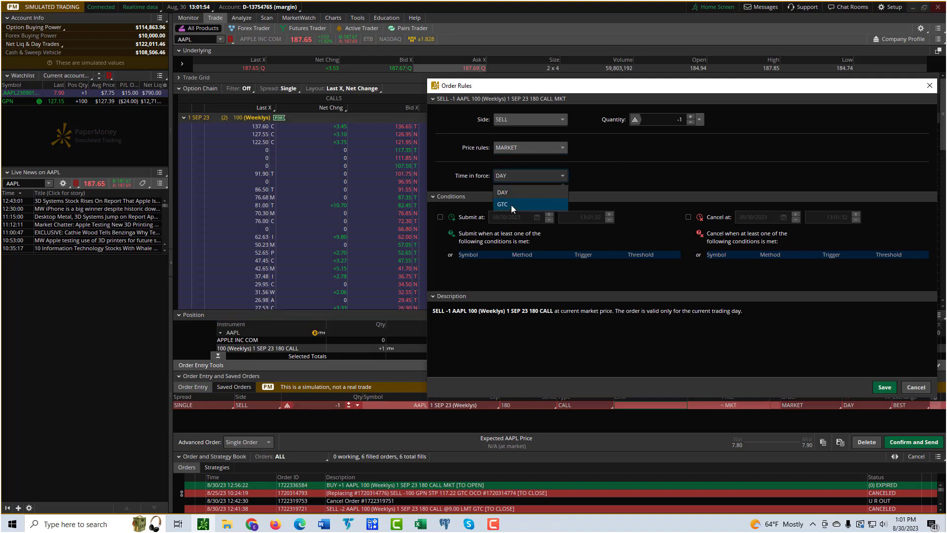
left_click(502, 205)
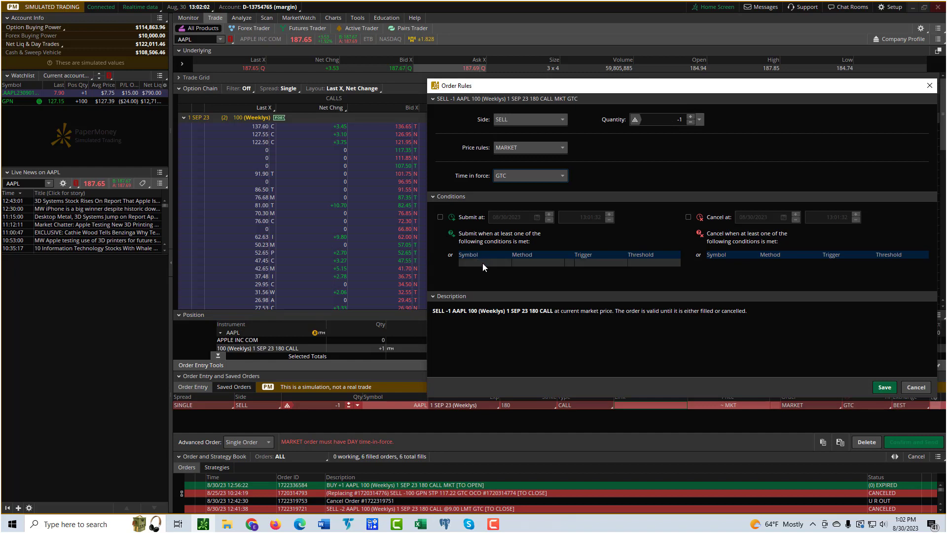
Add an AAPL MARK >= 190.00 submit condition to the sell order.
left_click(484, 263)
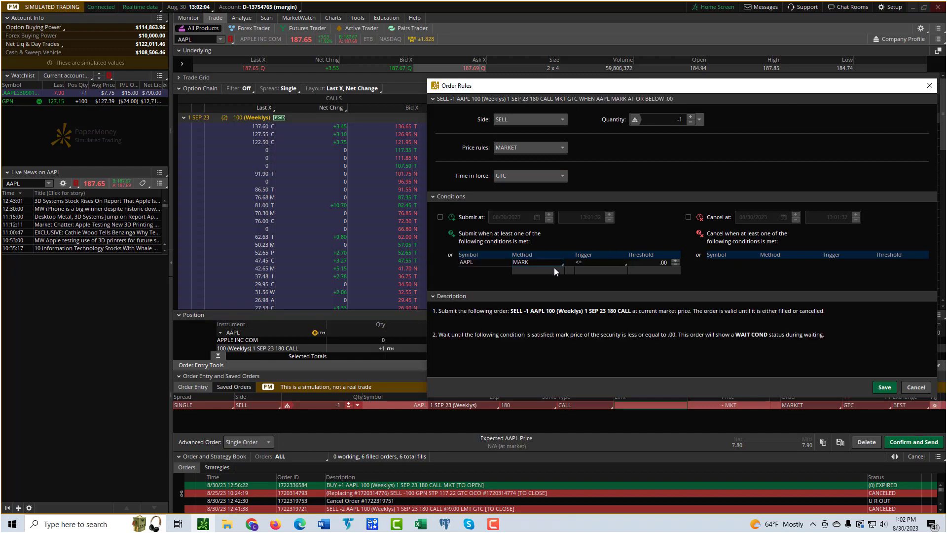
left_click(536, 261)
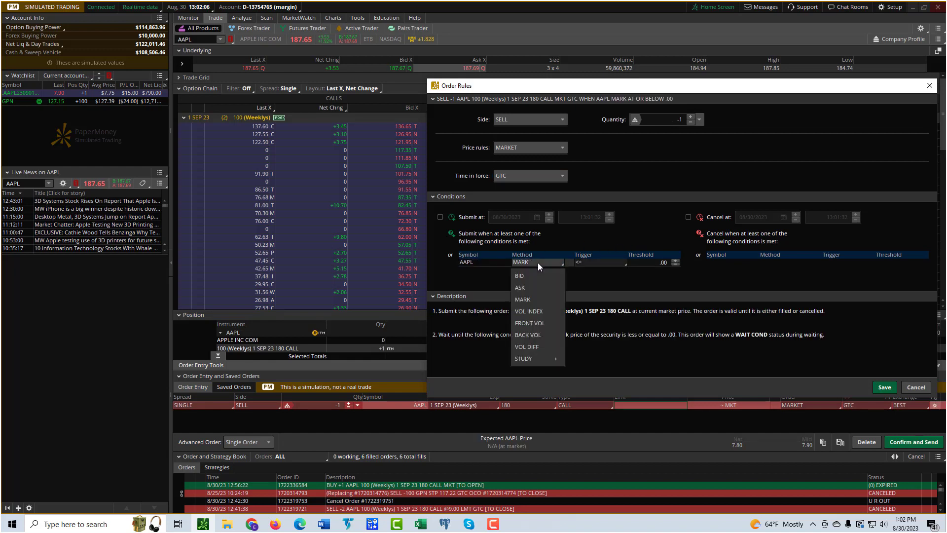
mouse_move(523, 298)
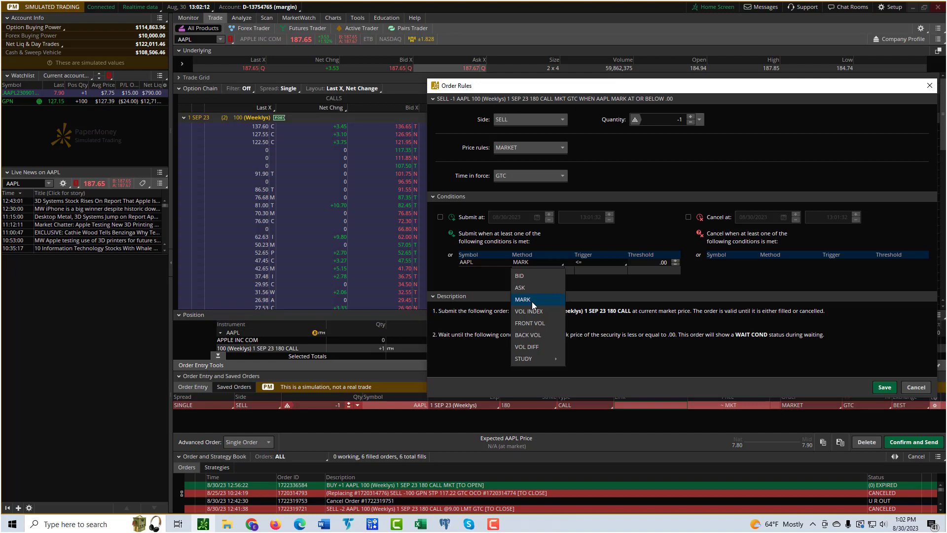
mouse_move(520, 287)
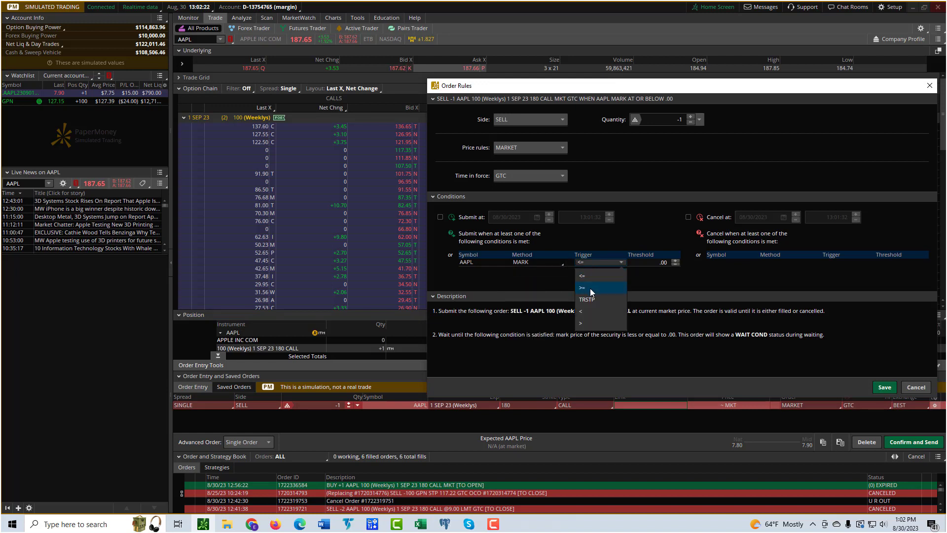
left_click(589, 287)
type("190")
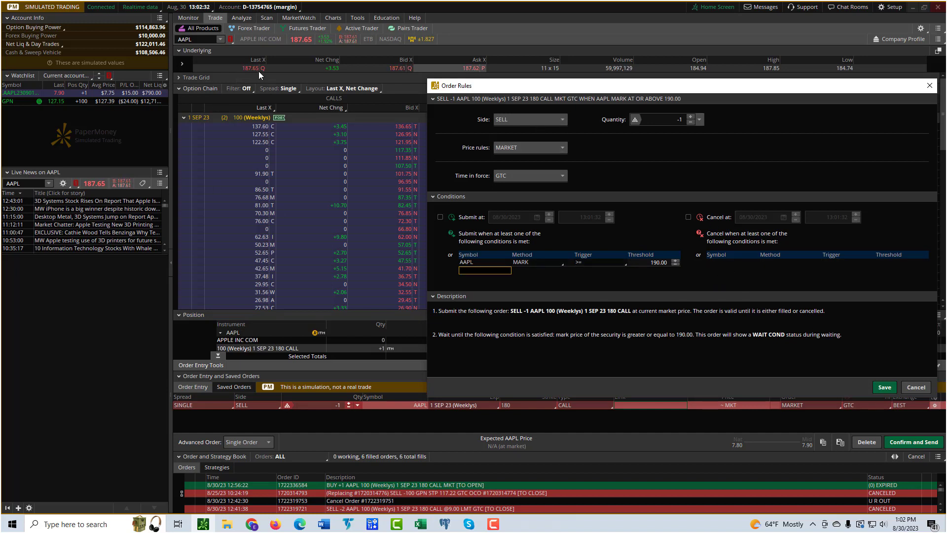
mouse_move(275, 101)
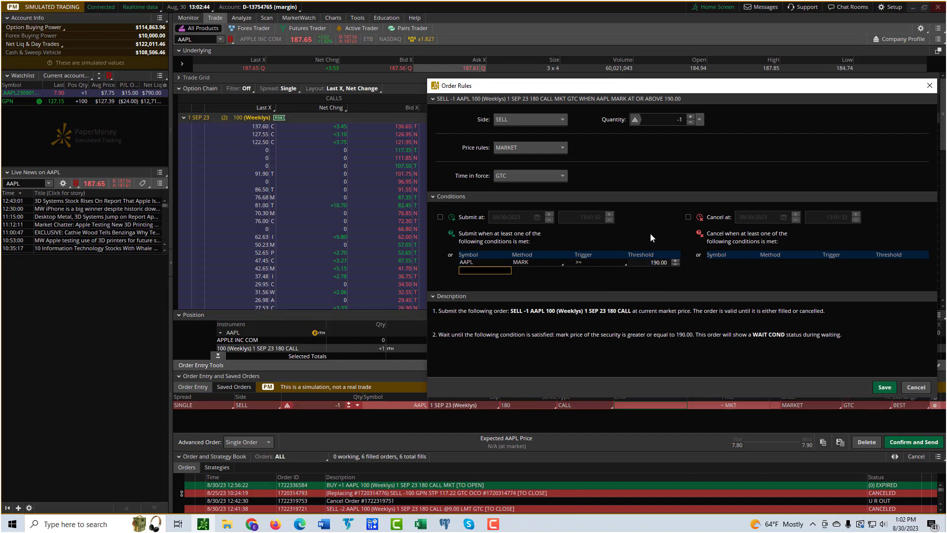
mouse_move(799, 316)
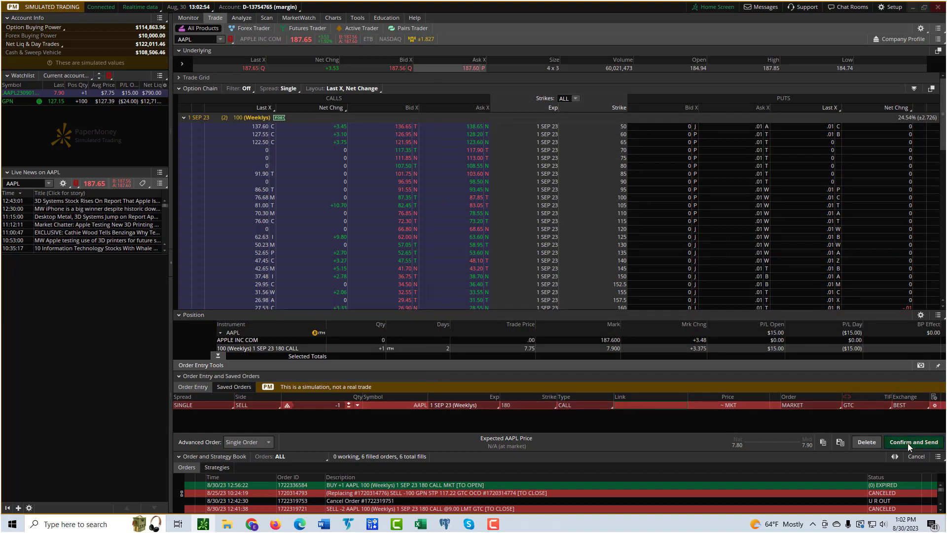
Review the order confirmation and send the conditional 180 call sell order.
left_click(912, 442)
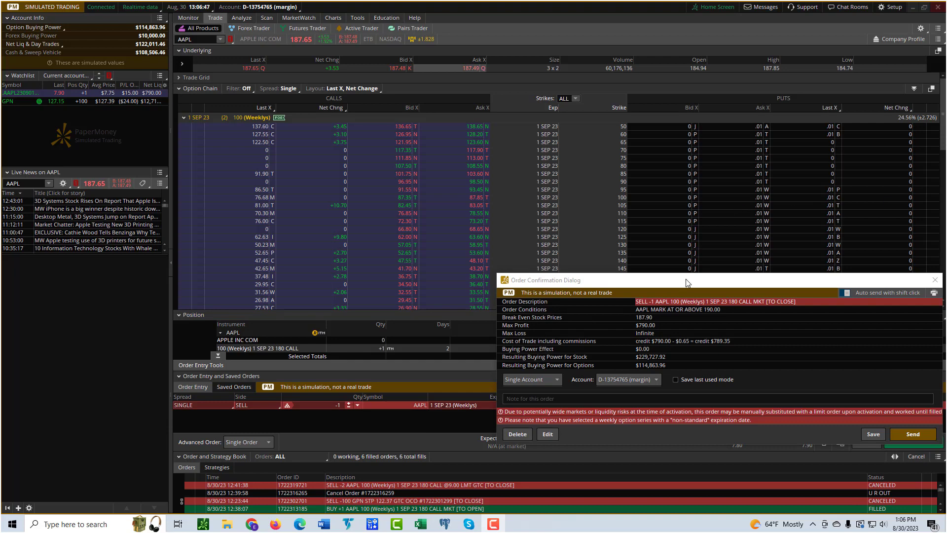
mouse_move(724, 309)
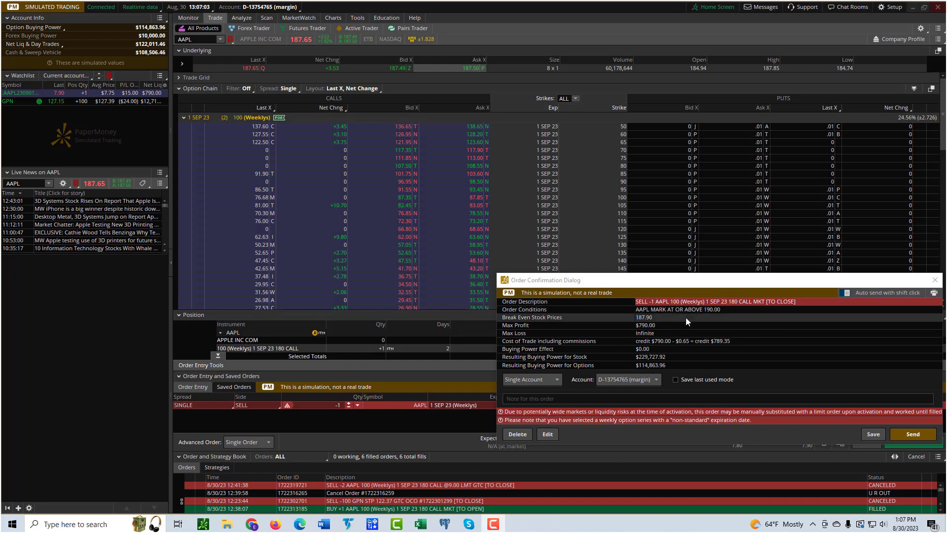
mouse_move(685, 320)
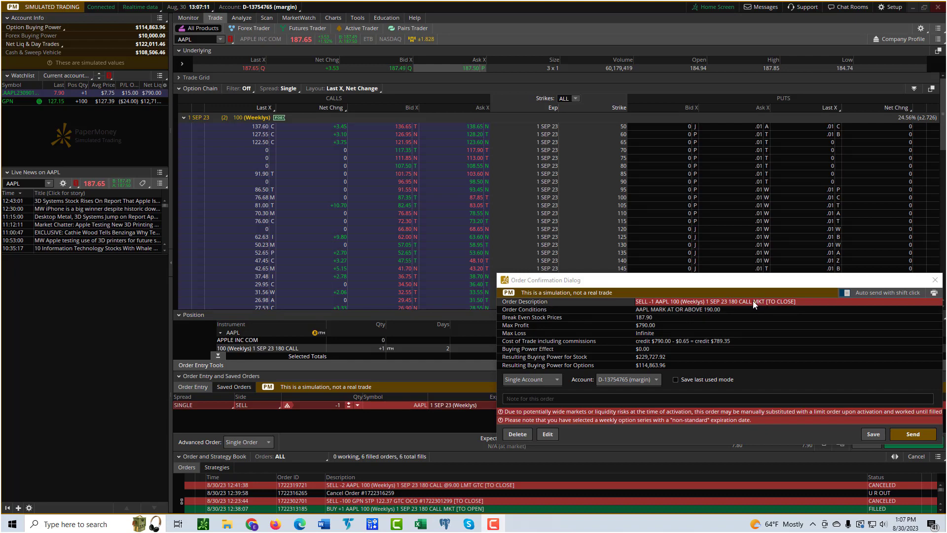
mouse_move(758, 307)
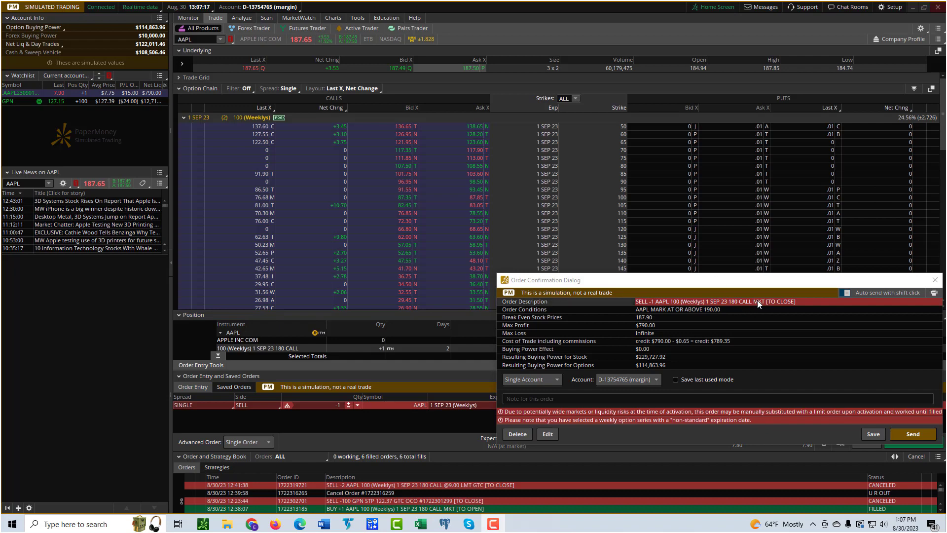
mouse_move(751, 307)
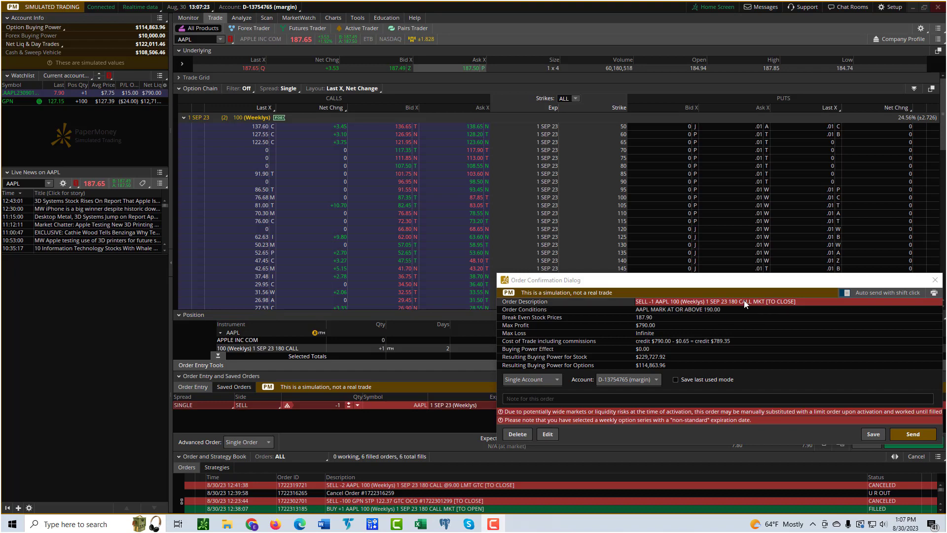
mouse_move(719, 326)
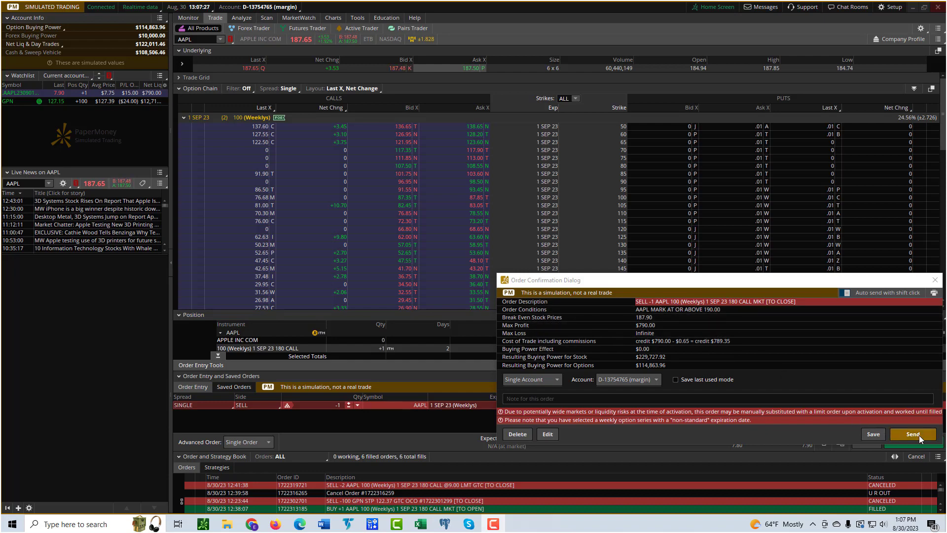
left_click(913, 433)
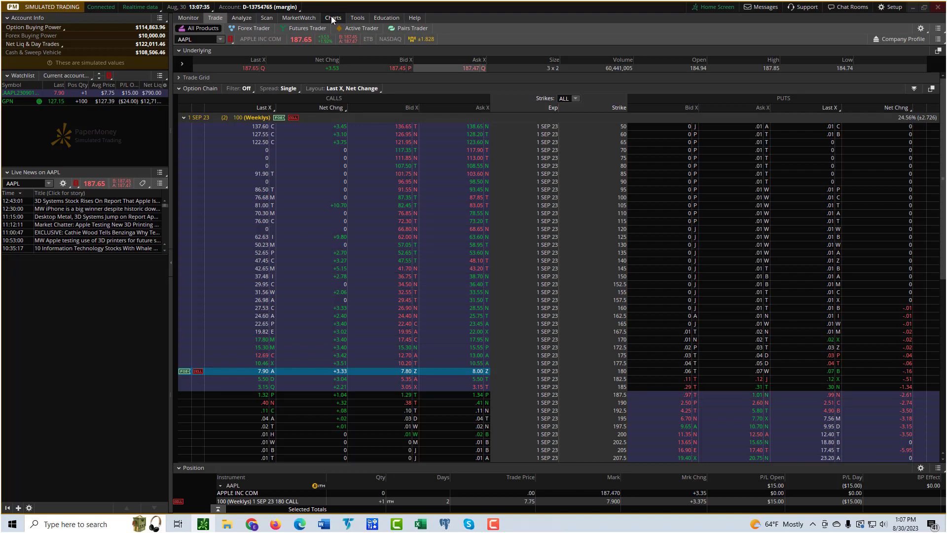
Switch to Charts to see the -1 MKT order line on AAPL.
left_click(332, 18)
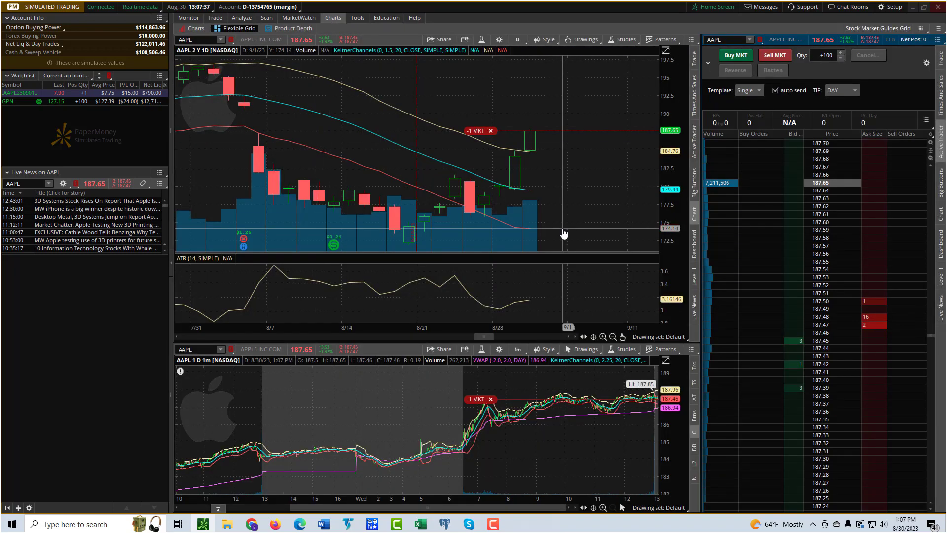
mouse_move(483, 136)
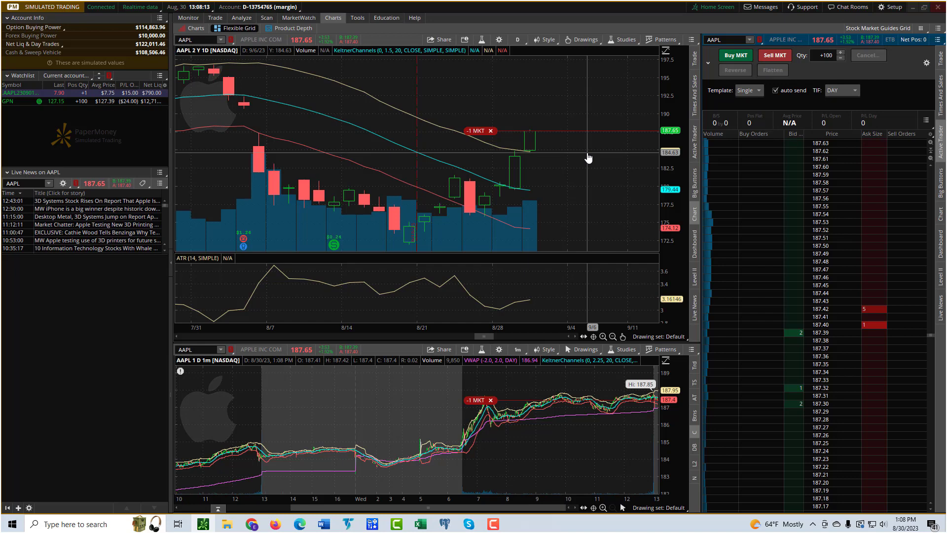
mouse_move(567, 119)
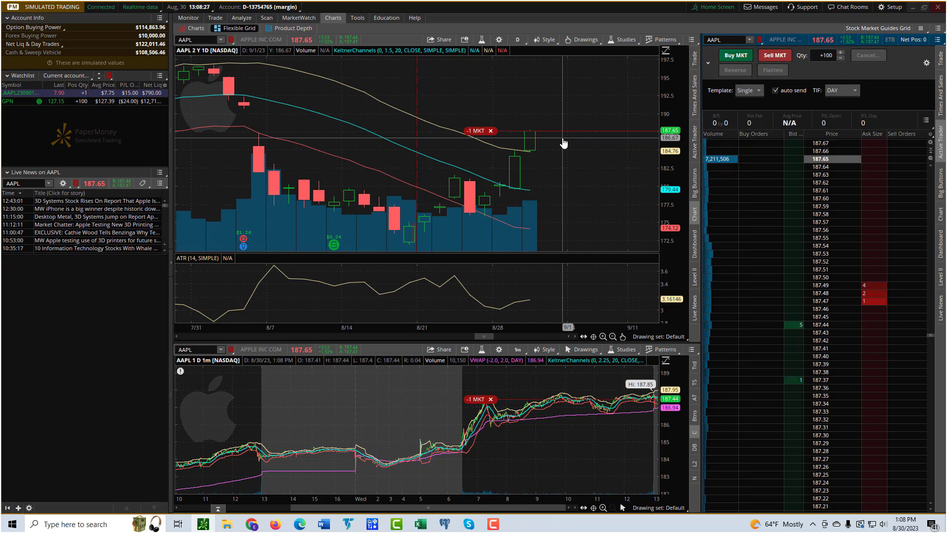
mouse_move(542, 118)
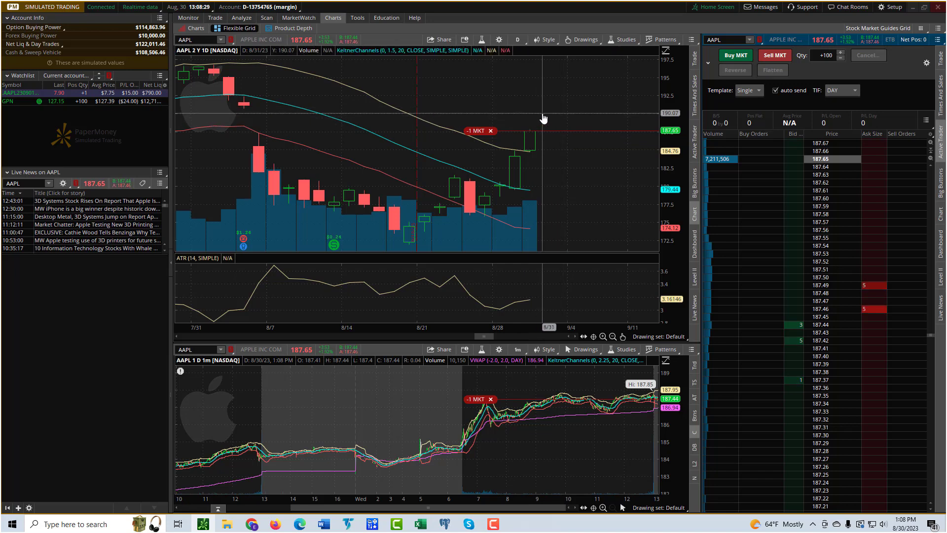